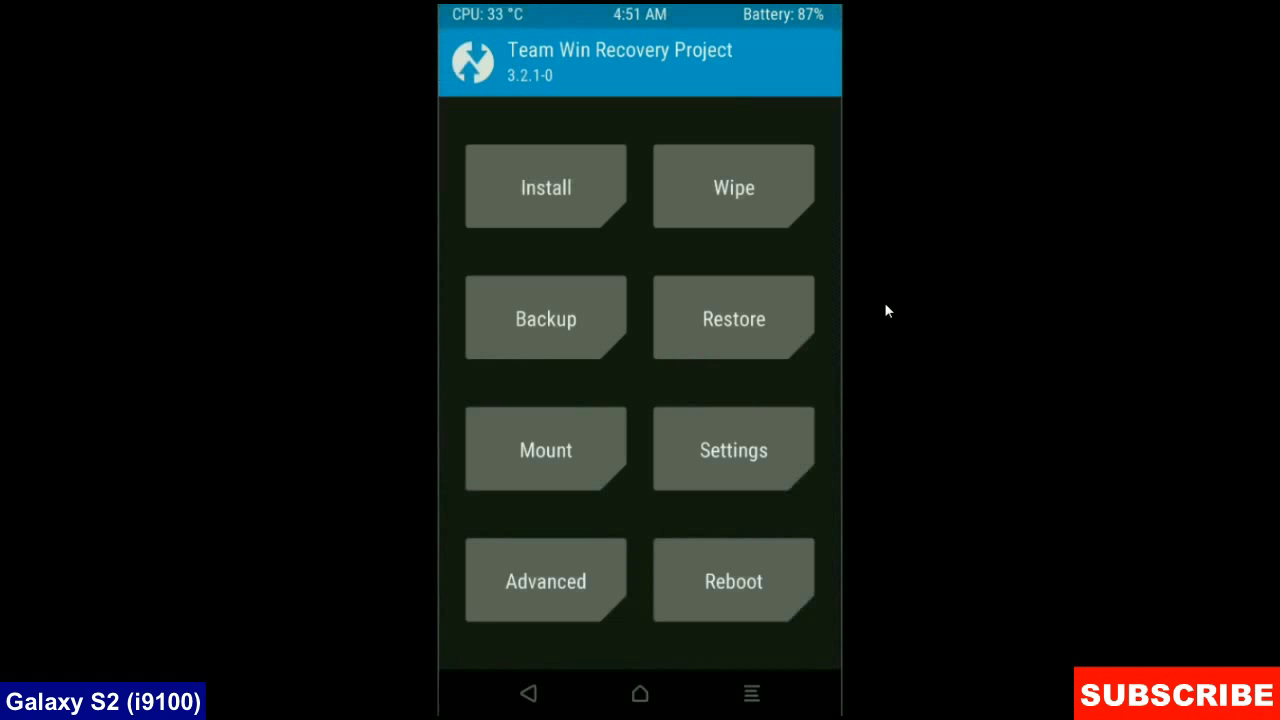
{"action": "mouse_move", "coordinate": [544, 318]}
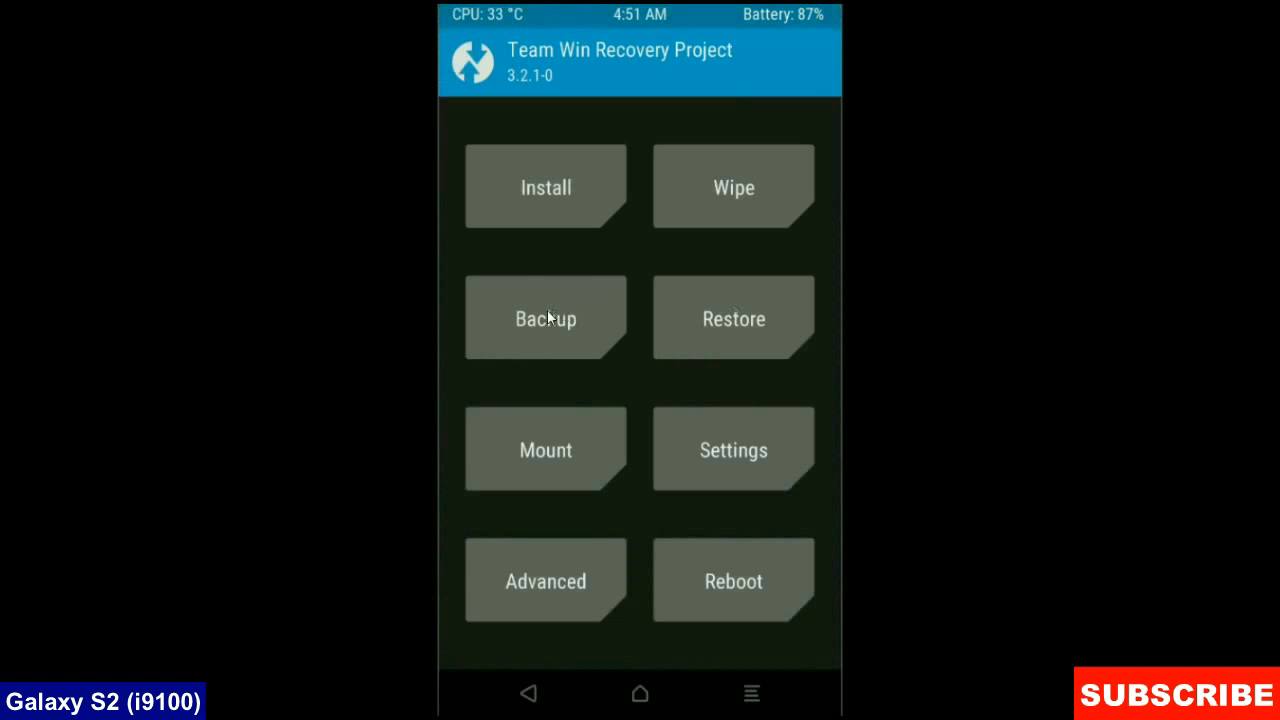
Step: Choose the Boot, Recovery, System, Data and Modem partitions for a backup to the SD card
{"action": "left_click", "coordinate": [544, 318]}
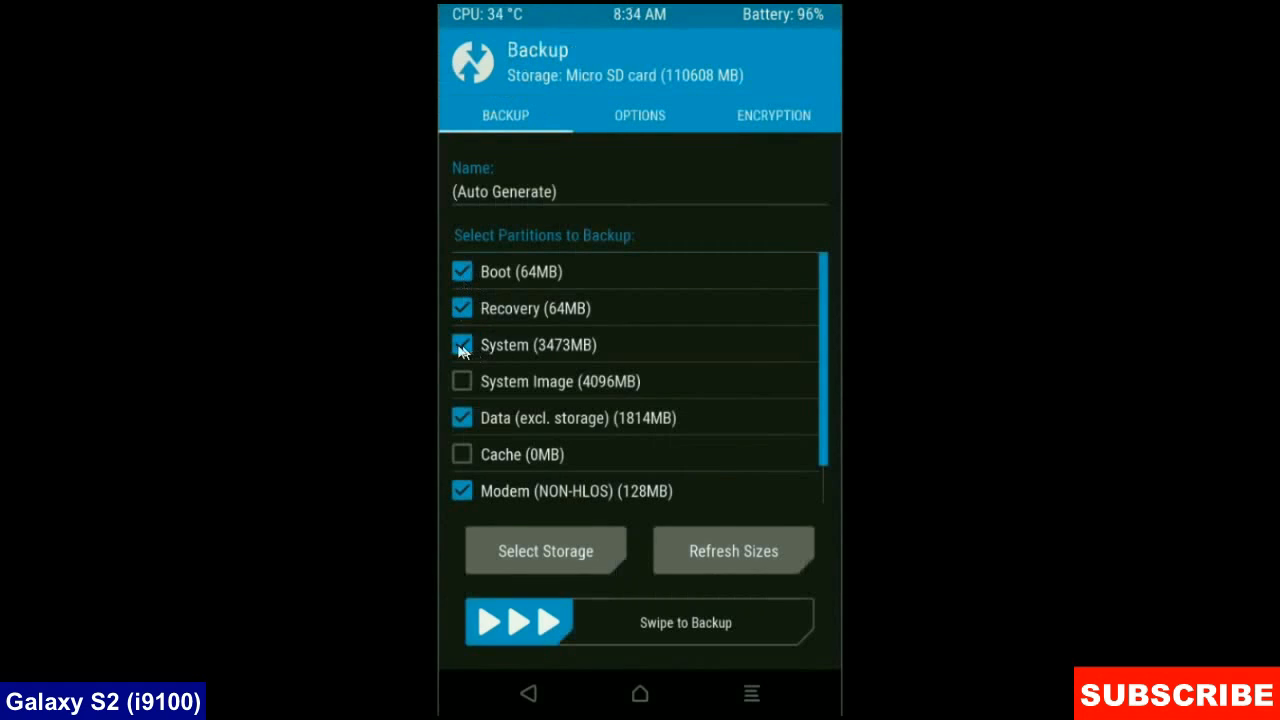
{"action": "left_click", "coordinate": [460, 344]}
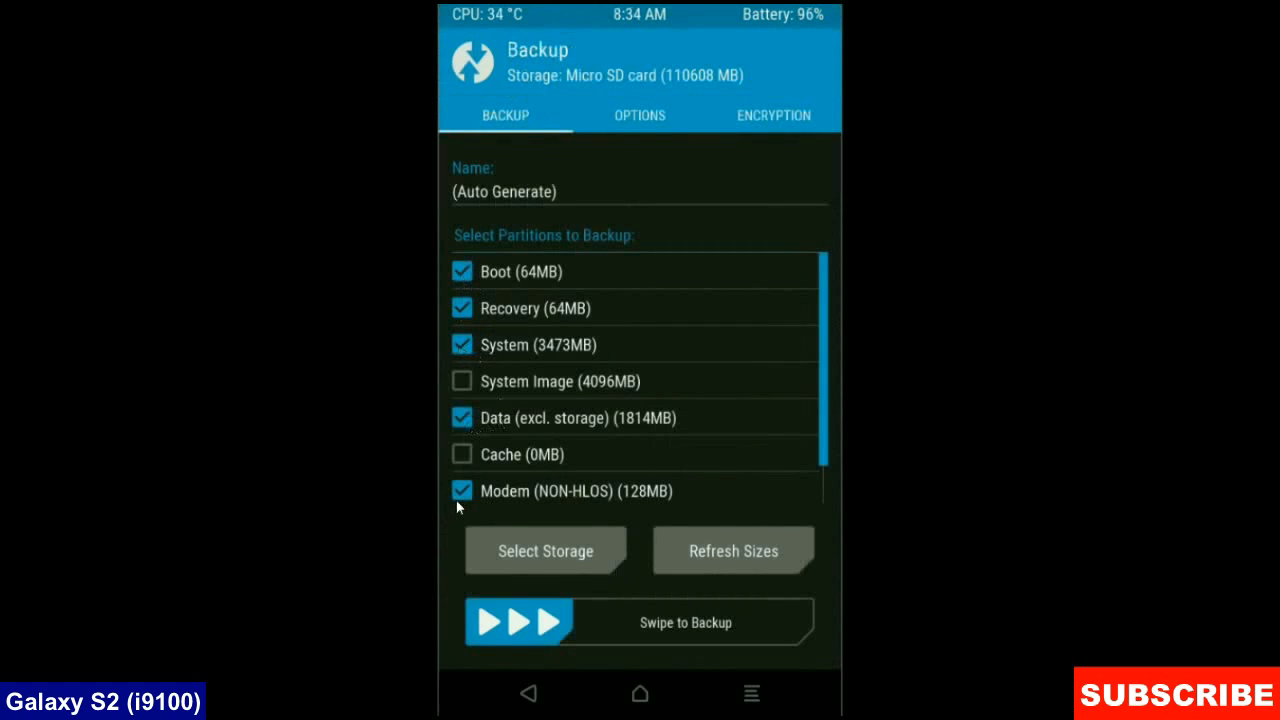
{"action": "mouse_move", "coordinate": [816, 624]}
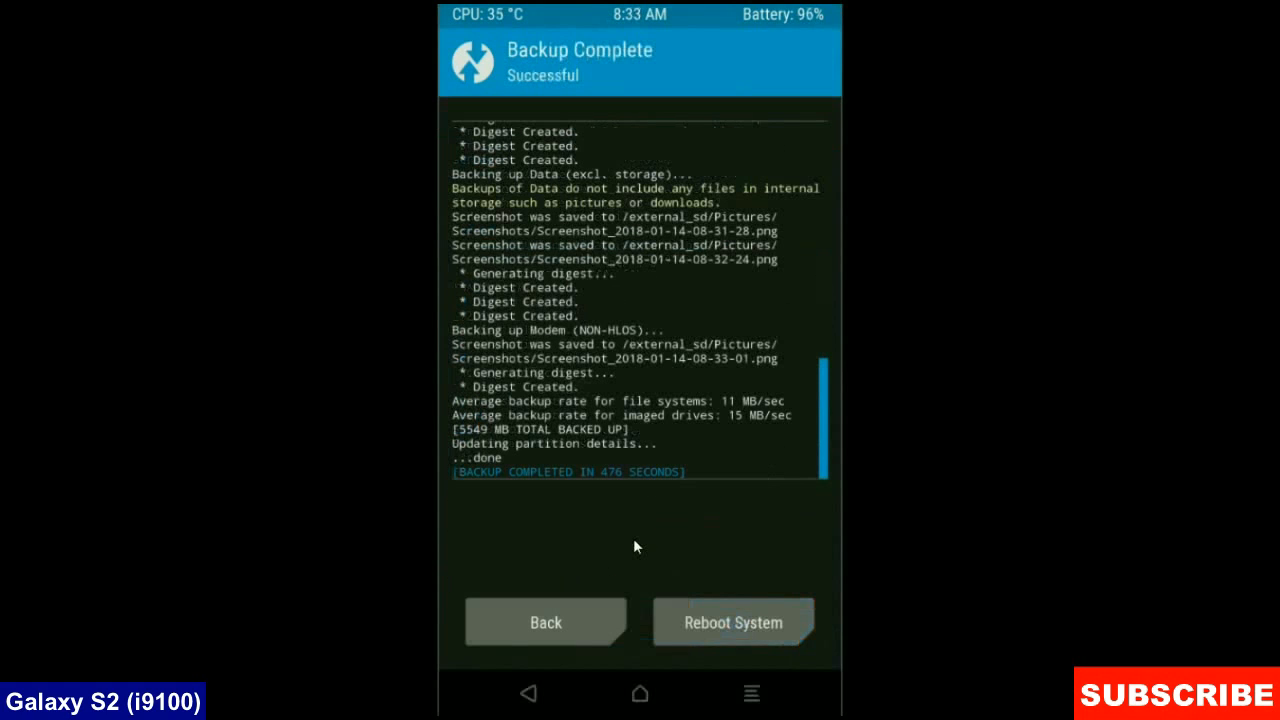
{"action": "mouse_move", "coordinate": [604, 592]}
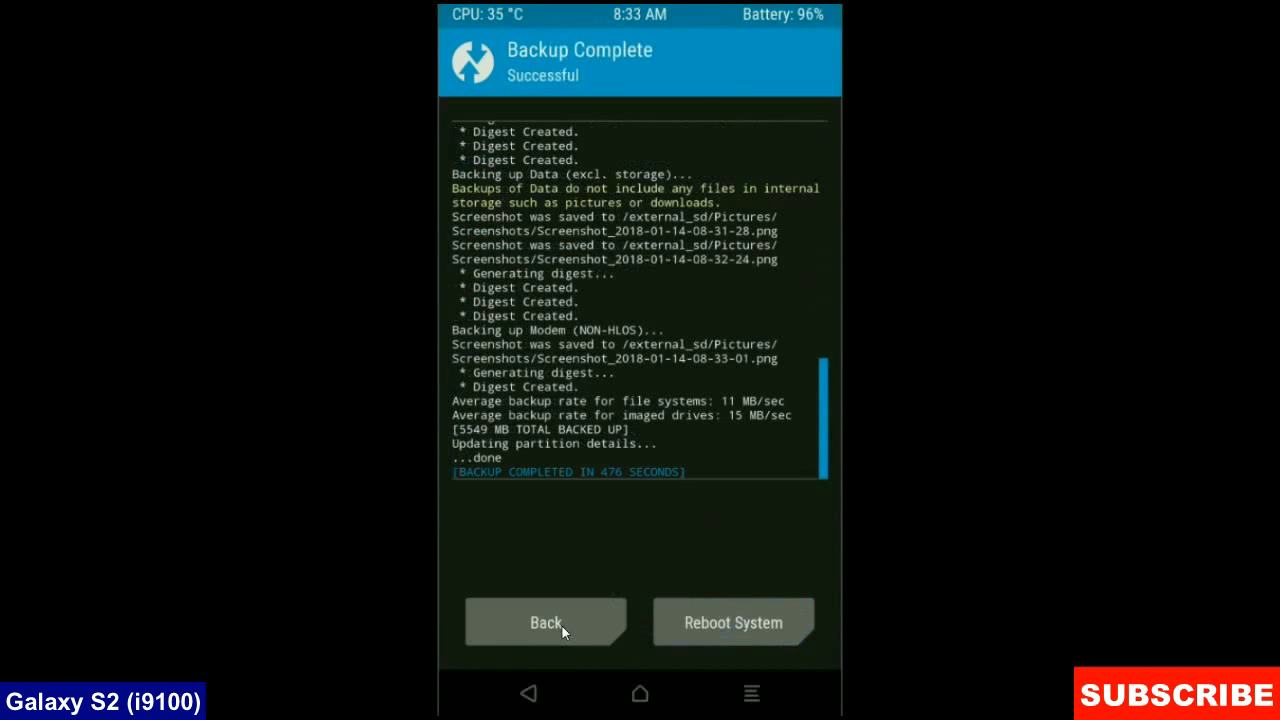
Step: Advanced-wipe Dalvik/ART Cache, System, Data and Cache, ending on the main recovery menu
{"action": "left_click", "coordinate": [544, 622]}
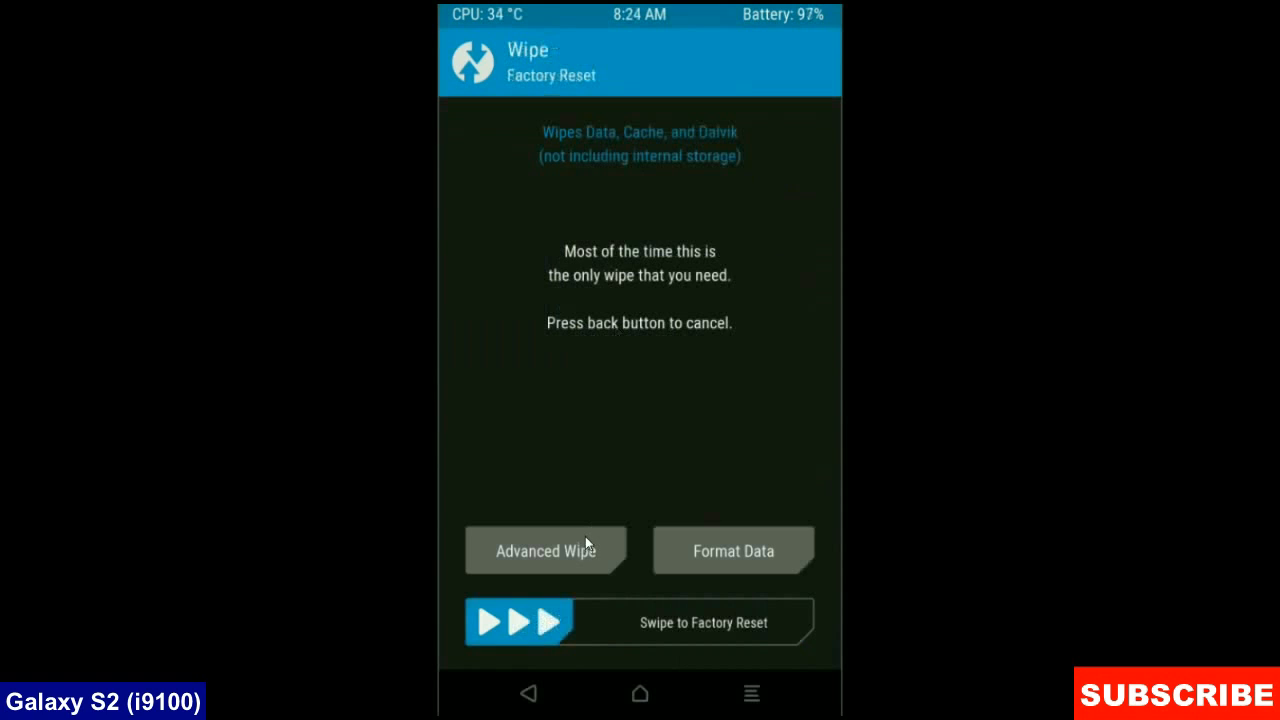
{"action": "left_click", "coordinate": [544, 550]}
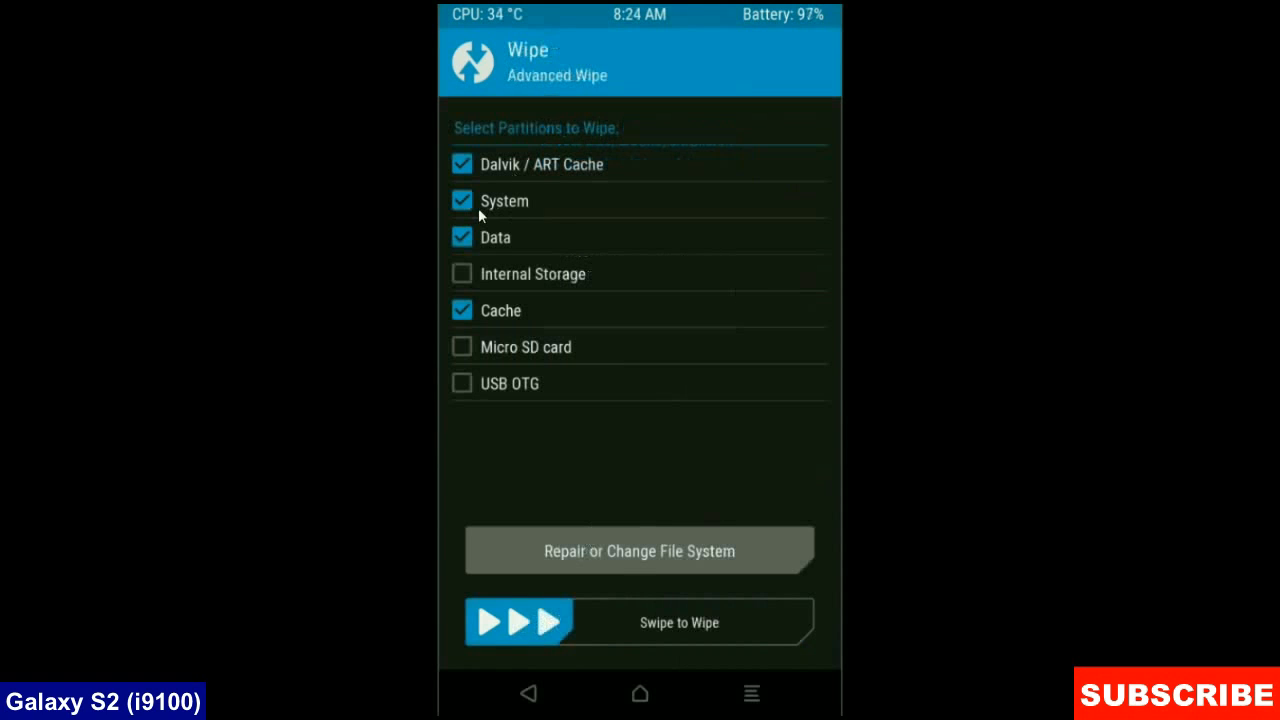
{"action": "mouse_move", "coordinate": [496, 316]}
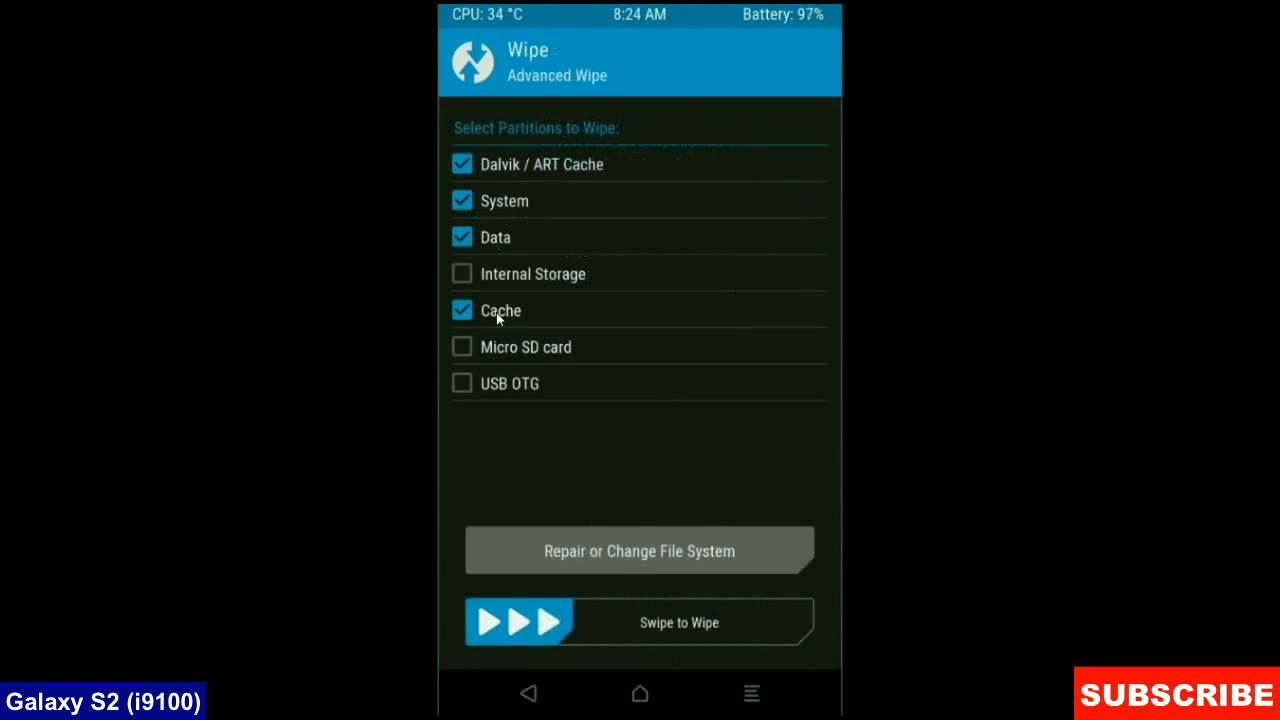
{"action": "mouse_move", "coordinate": [688, 452]}
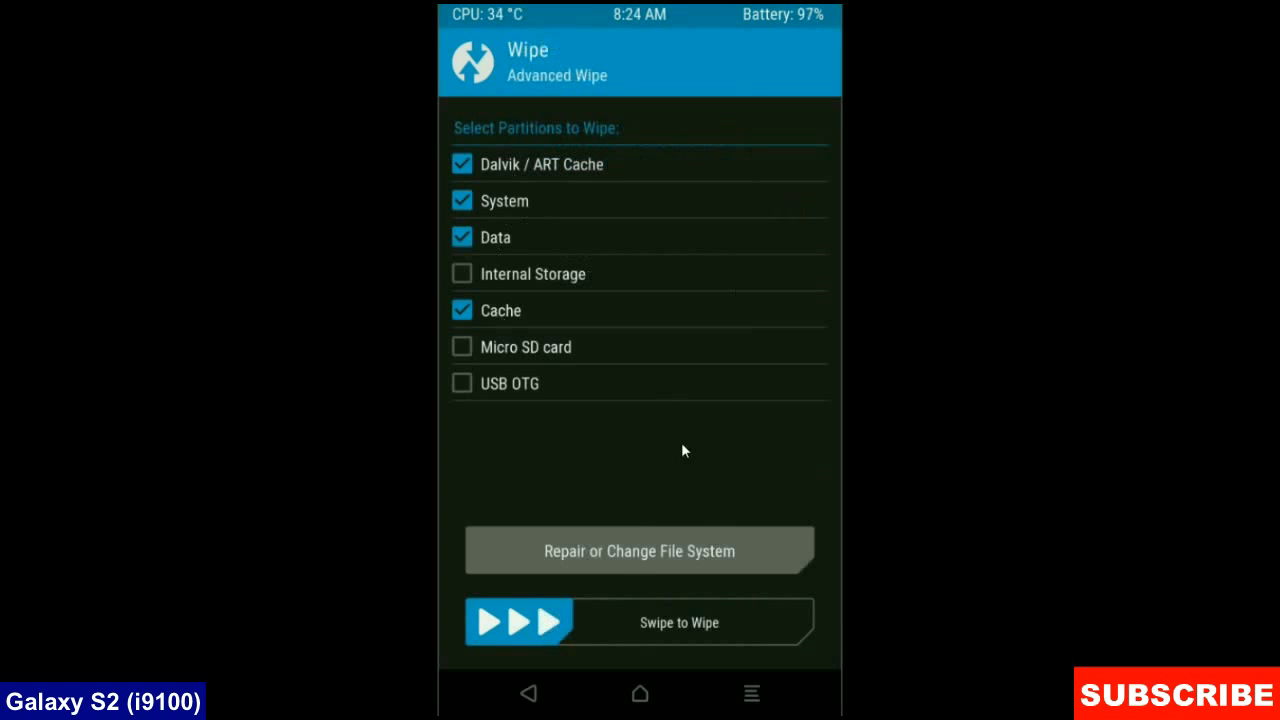
{"action": "mouse_move", "coordinate": [532, 628]}
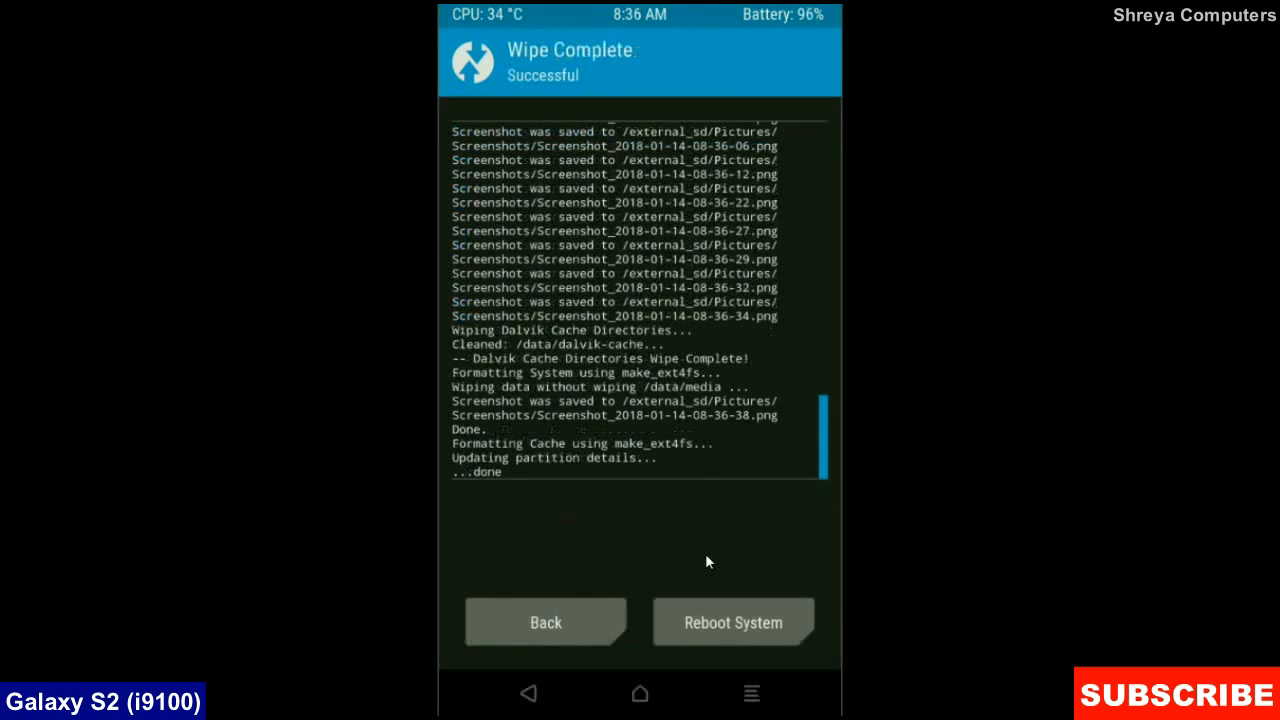
{"action": "mouse_move", "coordinate": [618, 560]}
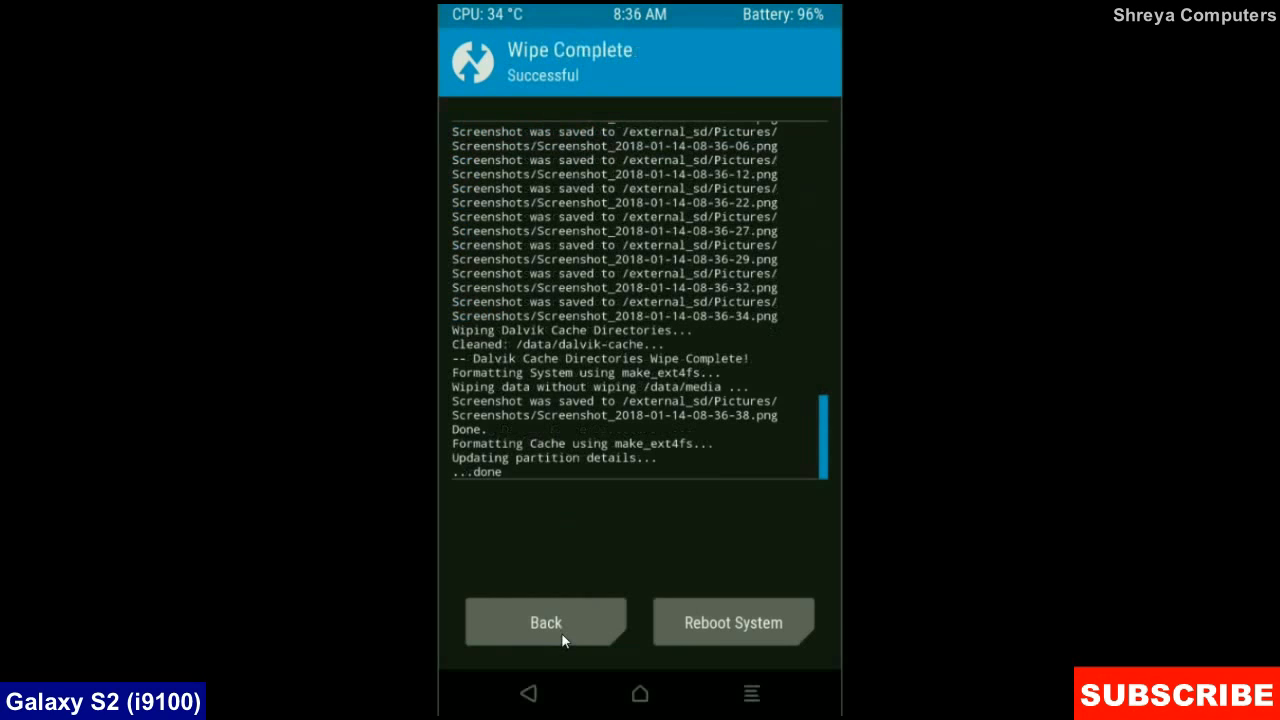
{"action": "left_click", "coordinate": [544, 620]}
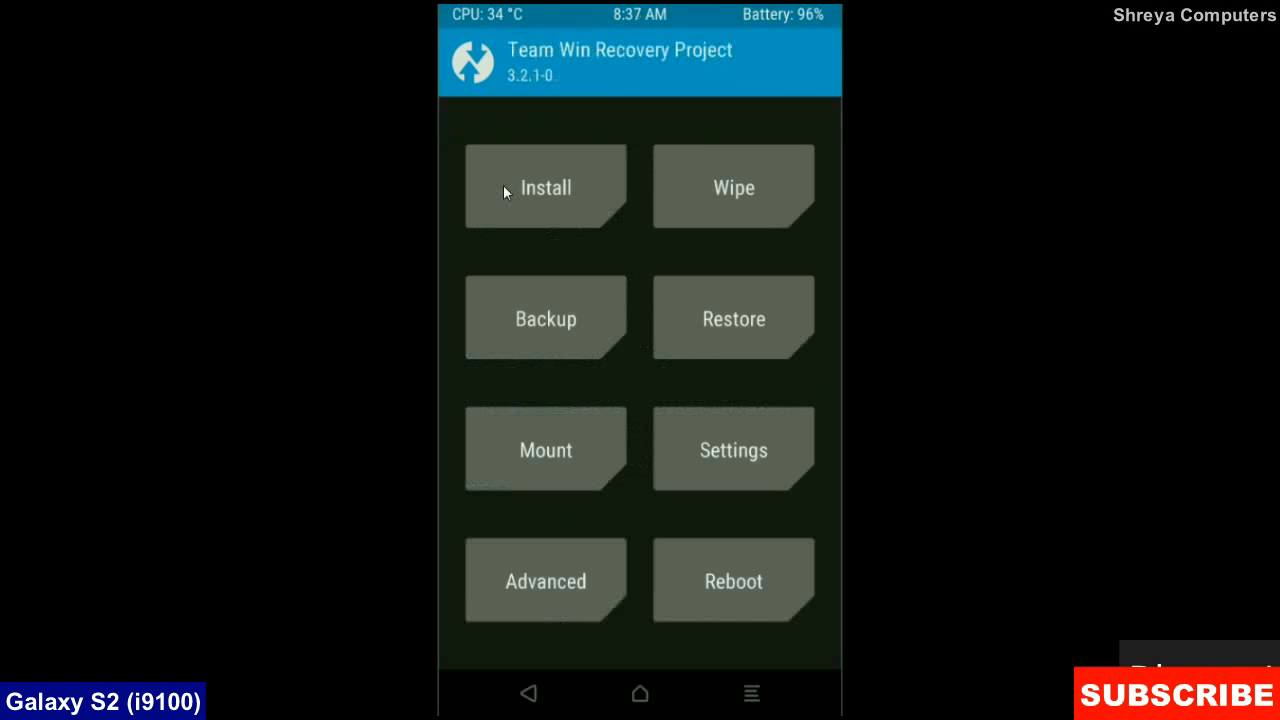
Step: Select the Android Oreo 8.1 Beta ROM zip from the SD card for flashing
{"action": "left_click", "coordinate": [544, 188]}
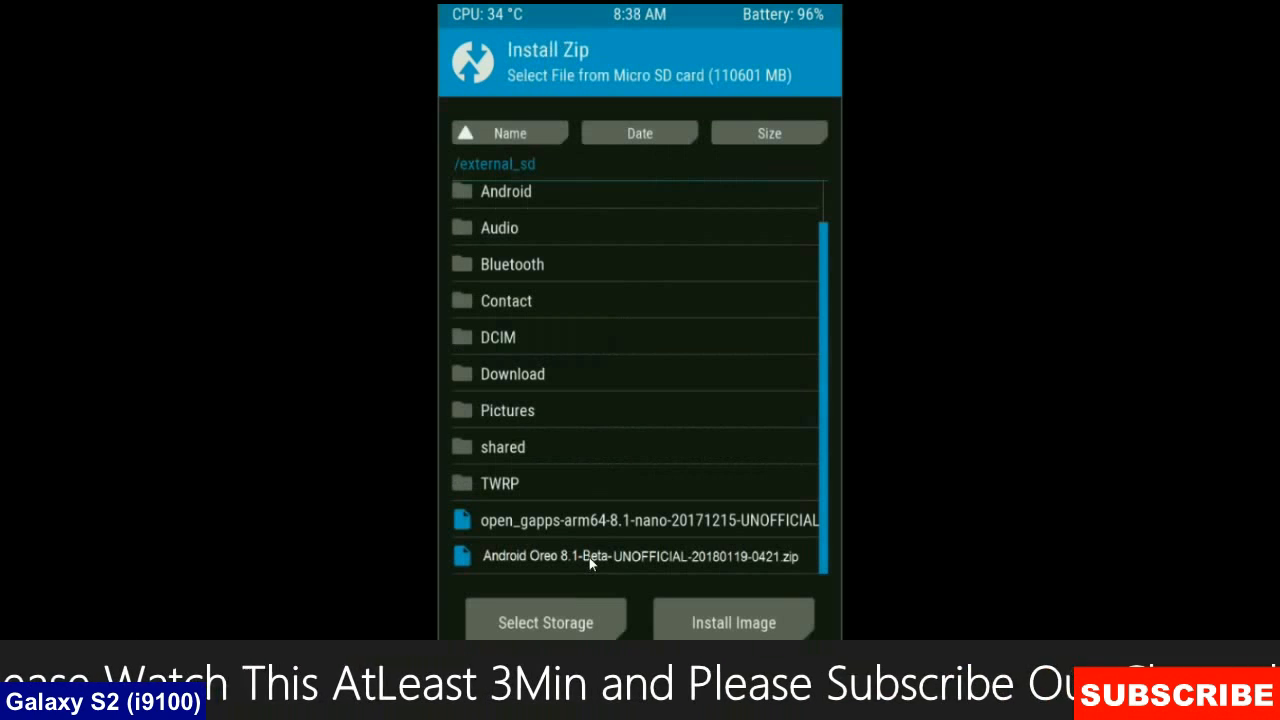
{"action": "left_click", "coordinate": [640, 556]}
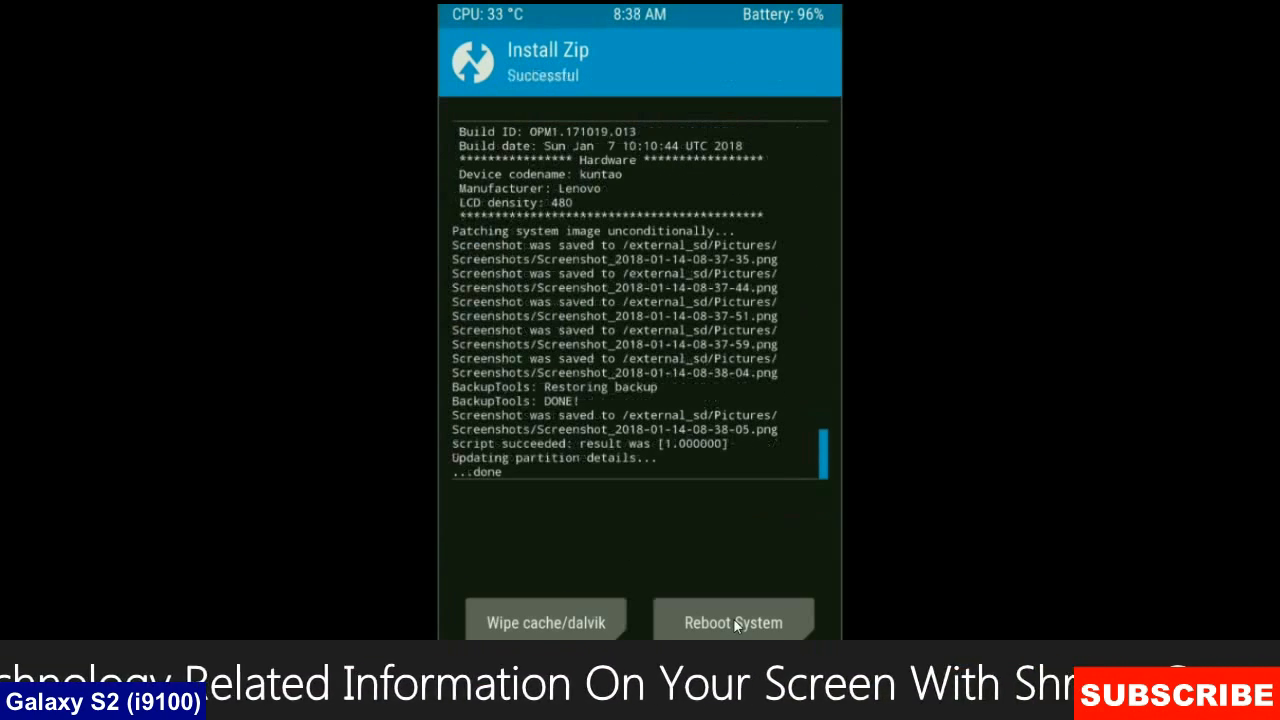
{"action": "mouse_move", "coordinate": [652, 556]}
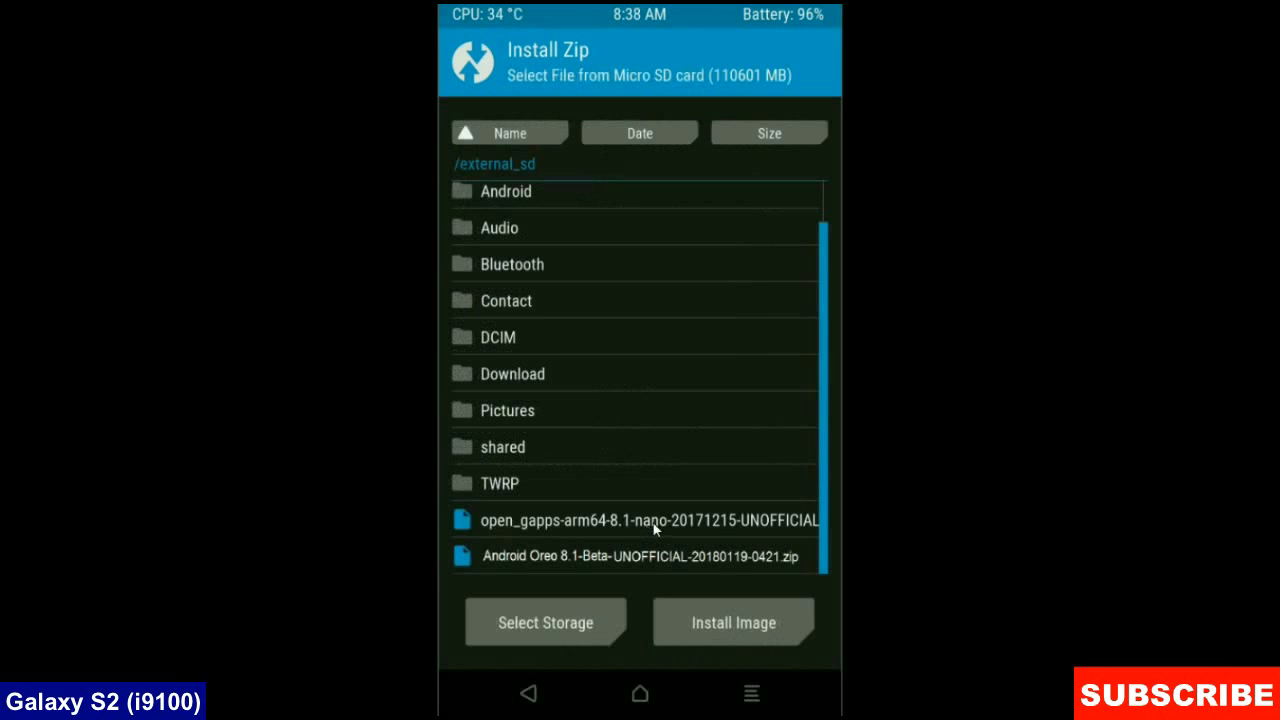
Step: Flash the open_gapps arm64 8.1 nano zip until Install Zip Successful
{"action": "left_click", "coordinate": [644, 520]}
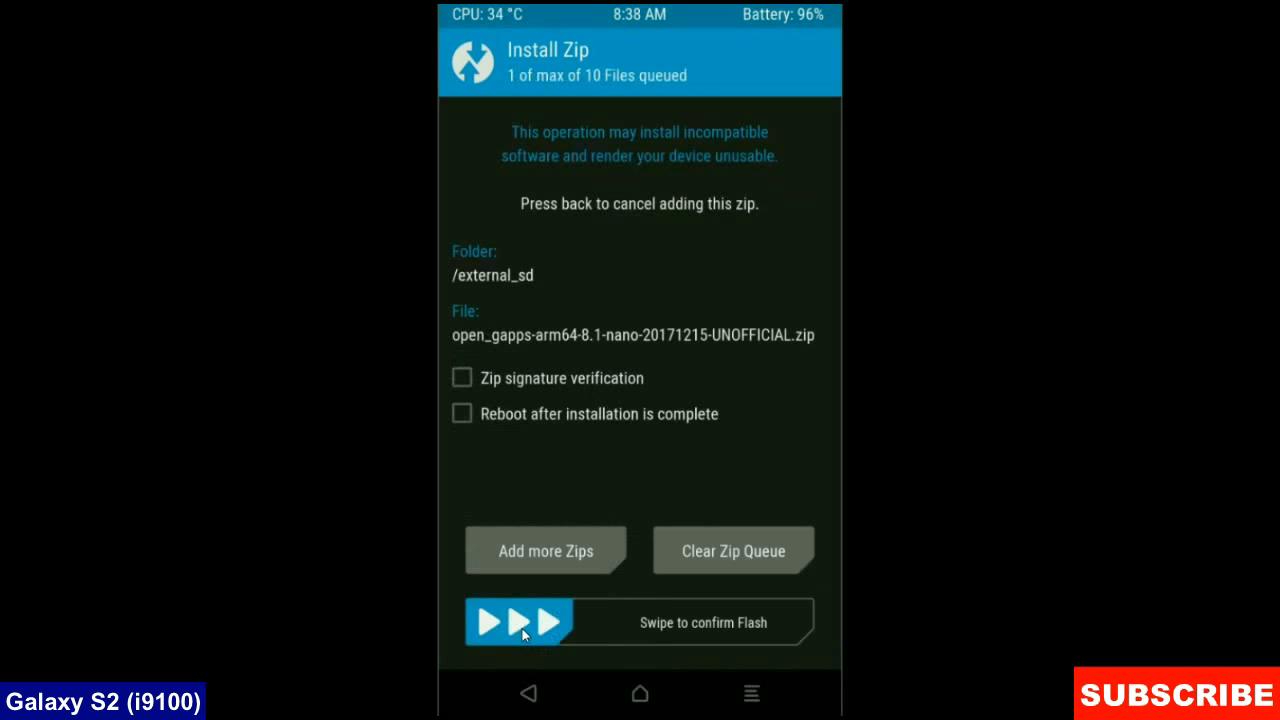
{"action": "left_click_drag", "start_coordinate": [520, 622], "coordinate": [790, 622]}
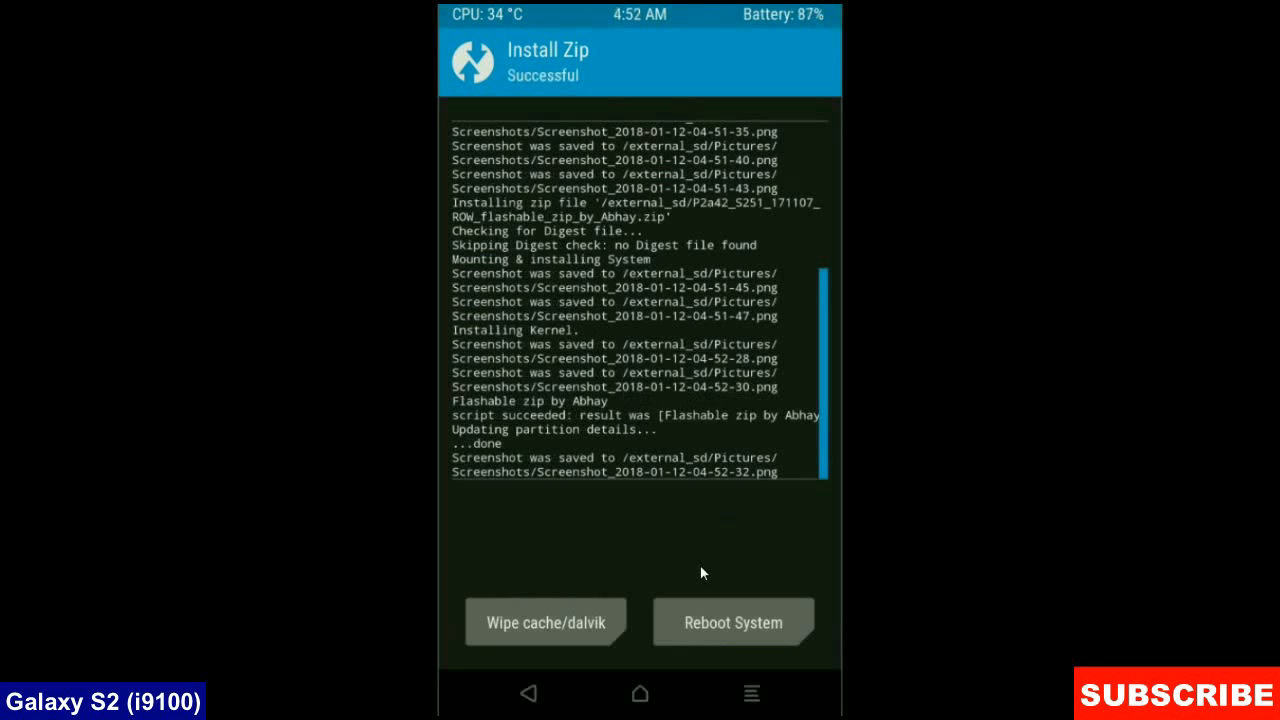
{"action": "mouse_move", "coordinate": [588, 632]}
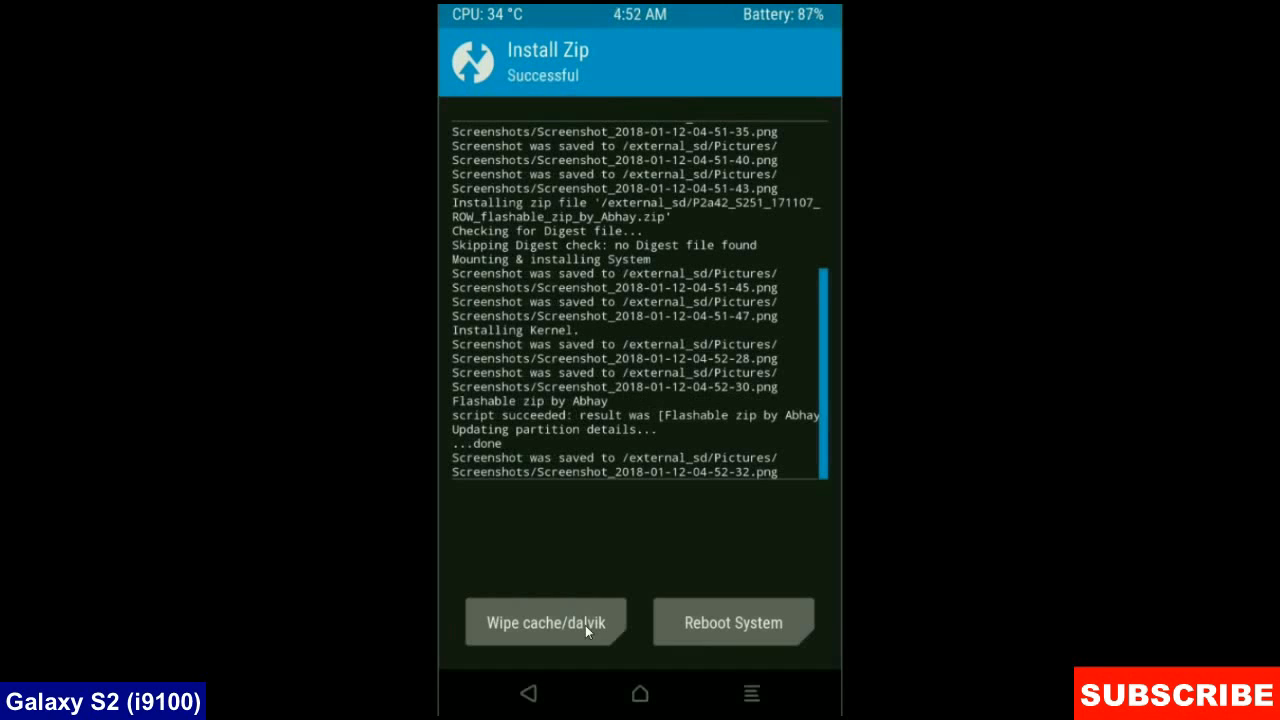
Step: Wipe cache and Dalvik after the installs and reboot into the new system
{"action": "left_click", "coordinate": [544, 622]}
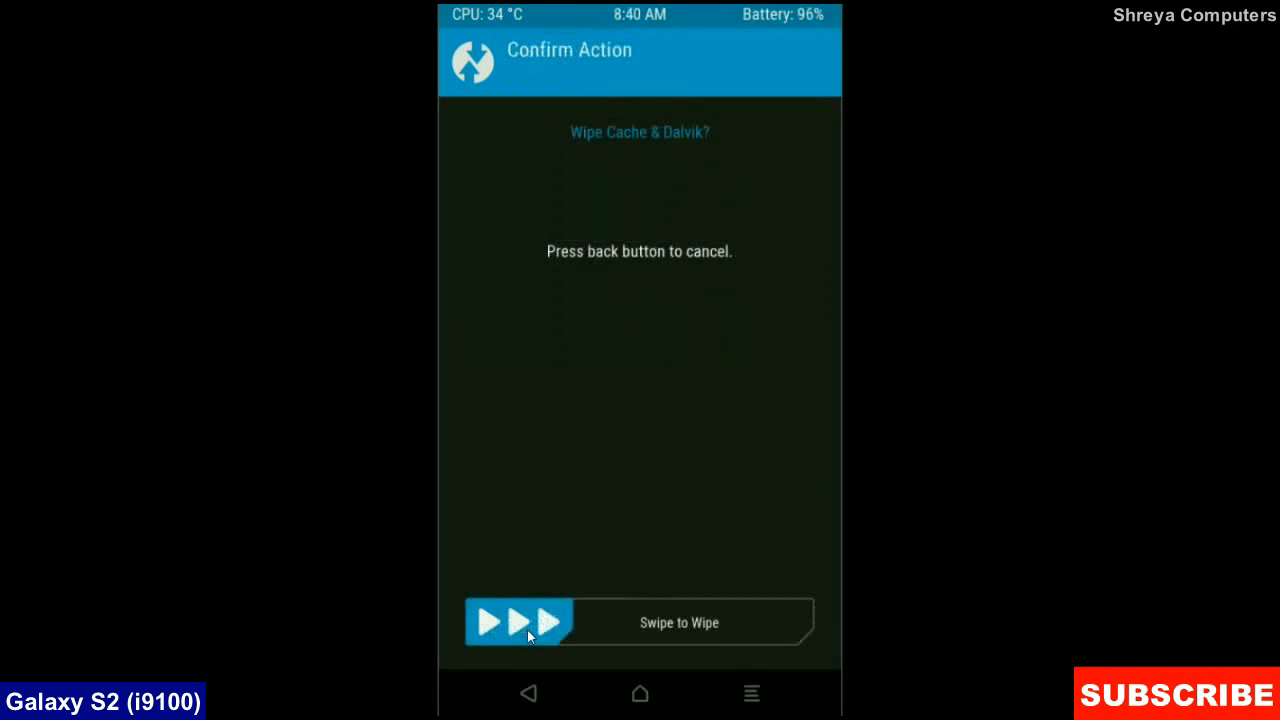
{"action": "left_click_drag", "start_coordinate": [490, 622], "coordinate": [780, 622]}
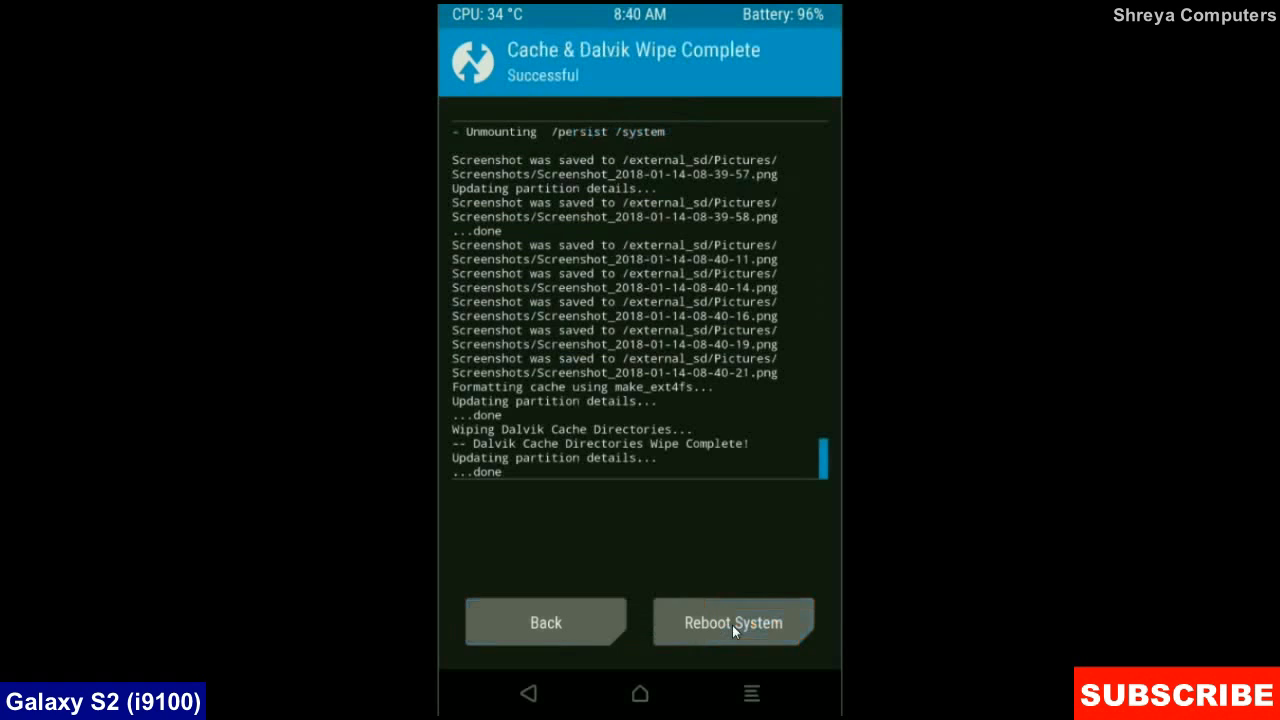
{"action": "mouse_move", "coordinate": [710, 548]}
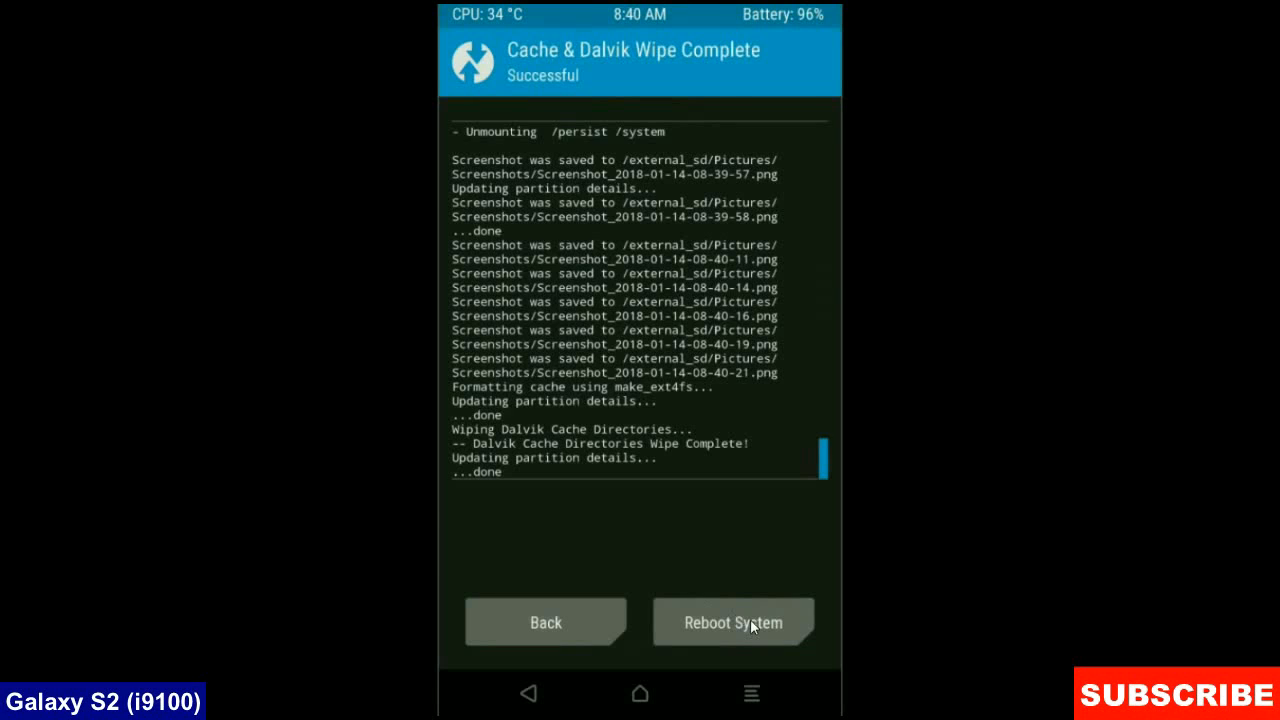
{"action": "left_click", "coordinate": [732, 622]}
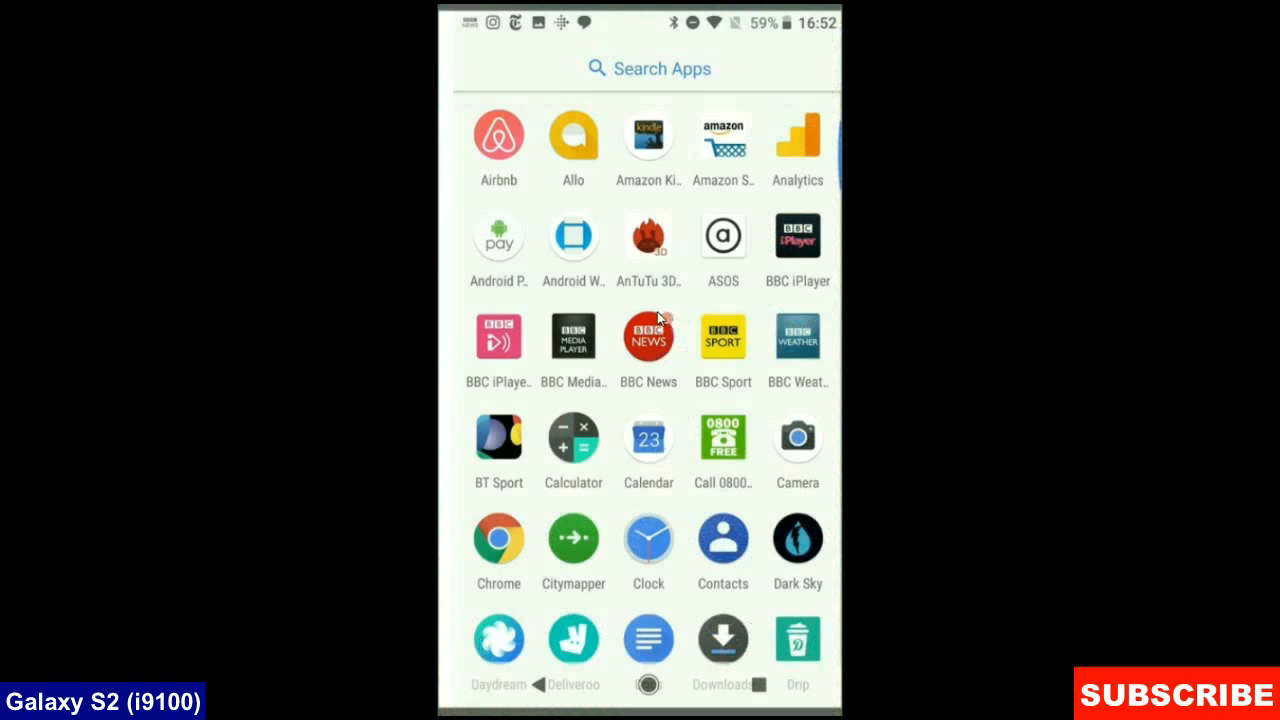
{"action": "mouse_move", "coordinate": [678, 330]}
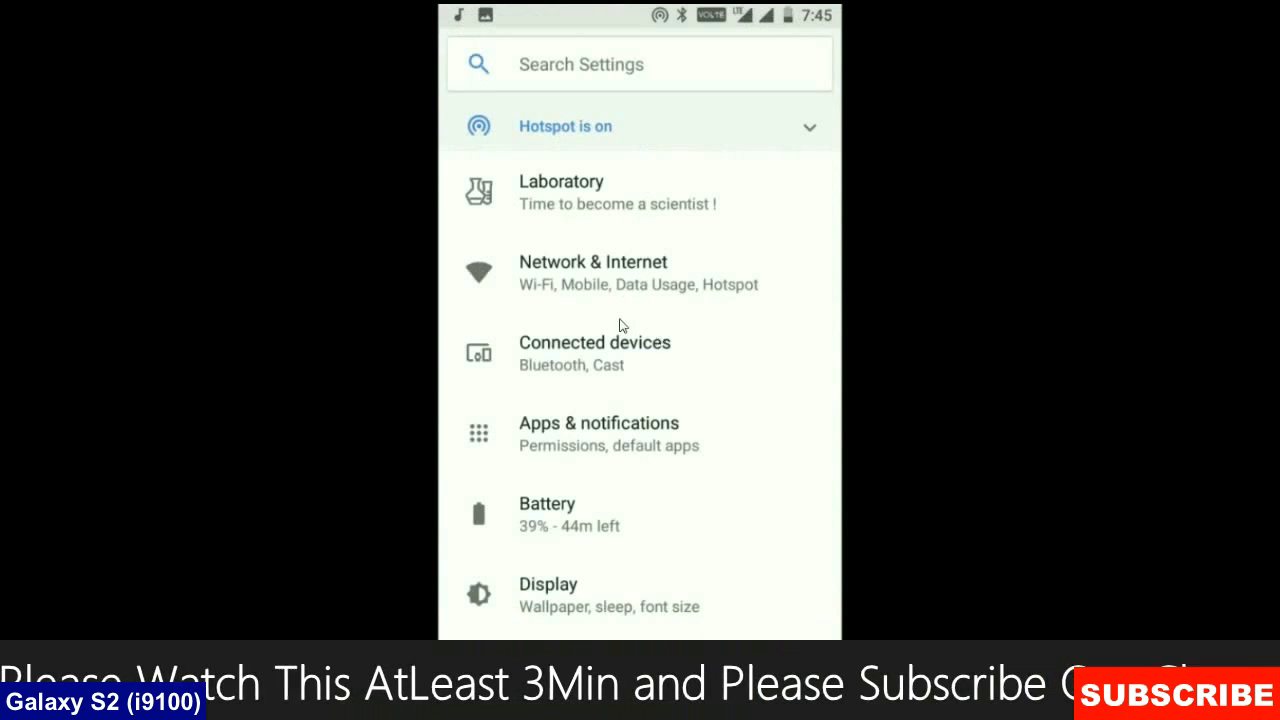
{"action": "mouse_move", "coordinate": [678, 310]}
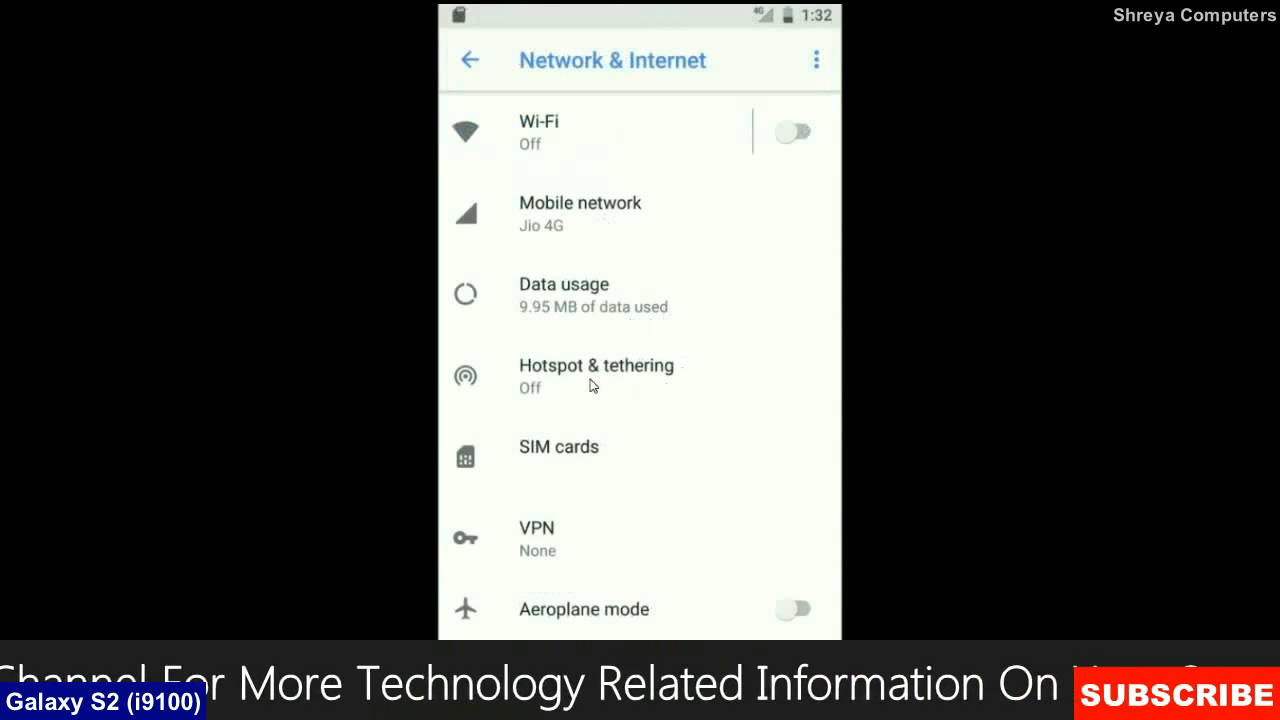
{"action": "mouse_move", "coordinate": [648, 536]}
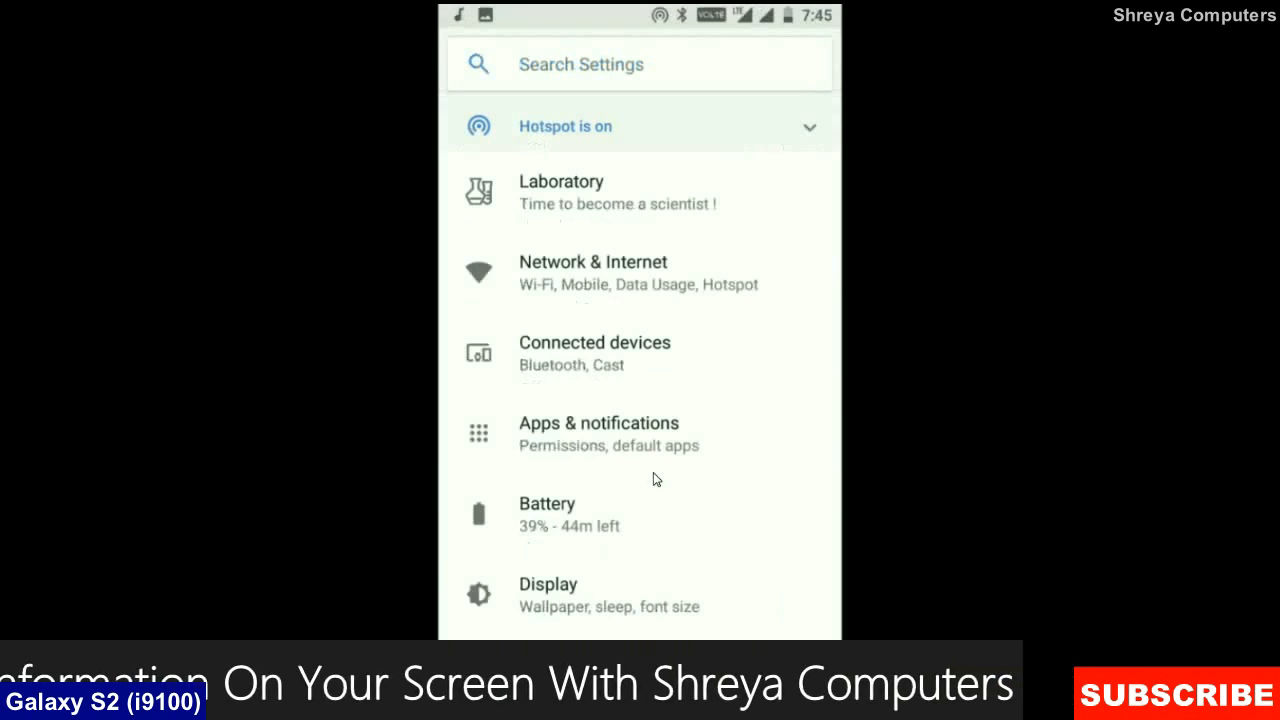
Step: Browse the Connected devices and Display settings pages, returning to the main Settings list
{"action": "left_click", "coordinate": [594, 352]}
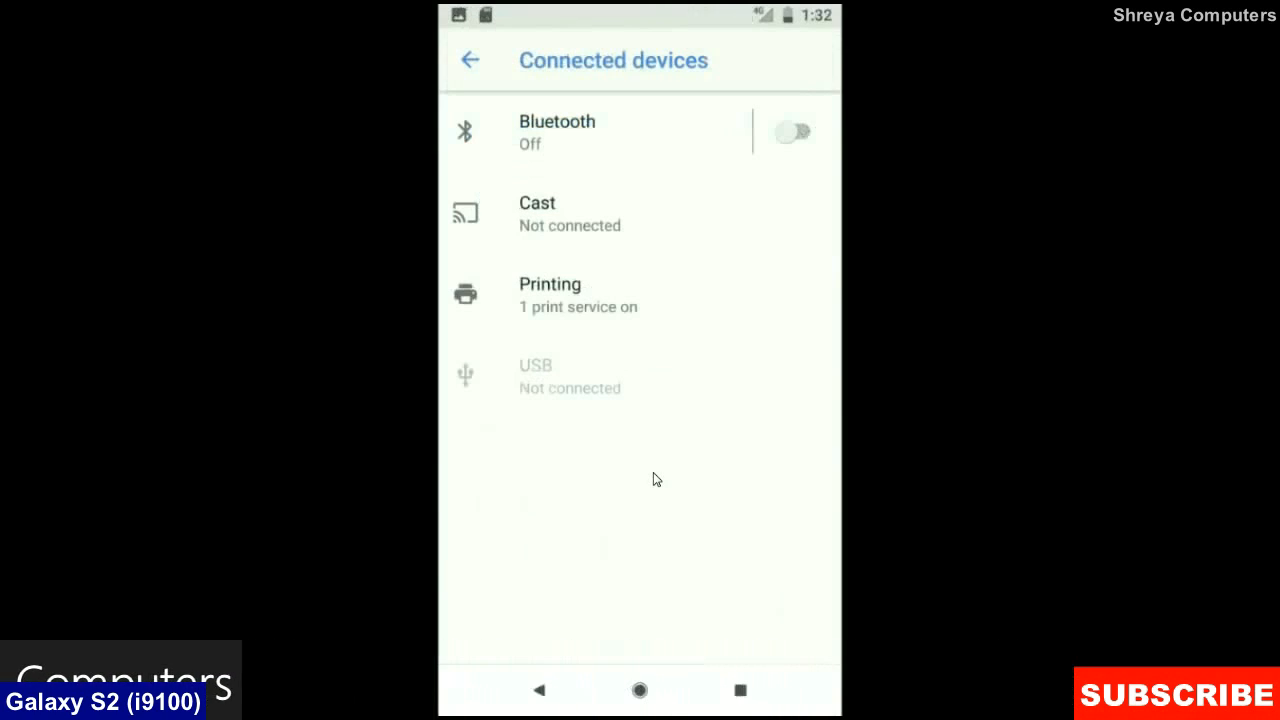
{"action": "left_click", "coordinate": [470, 60]}
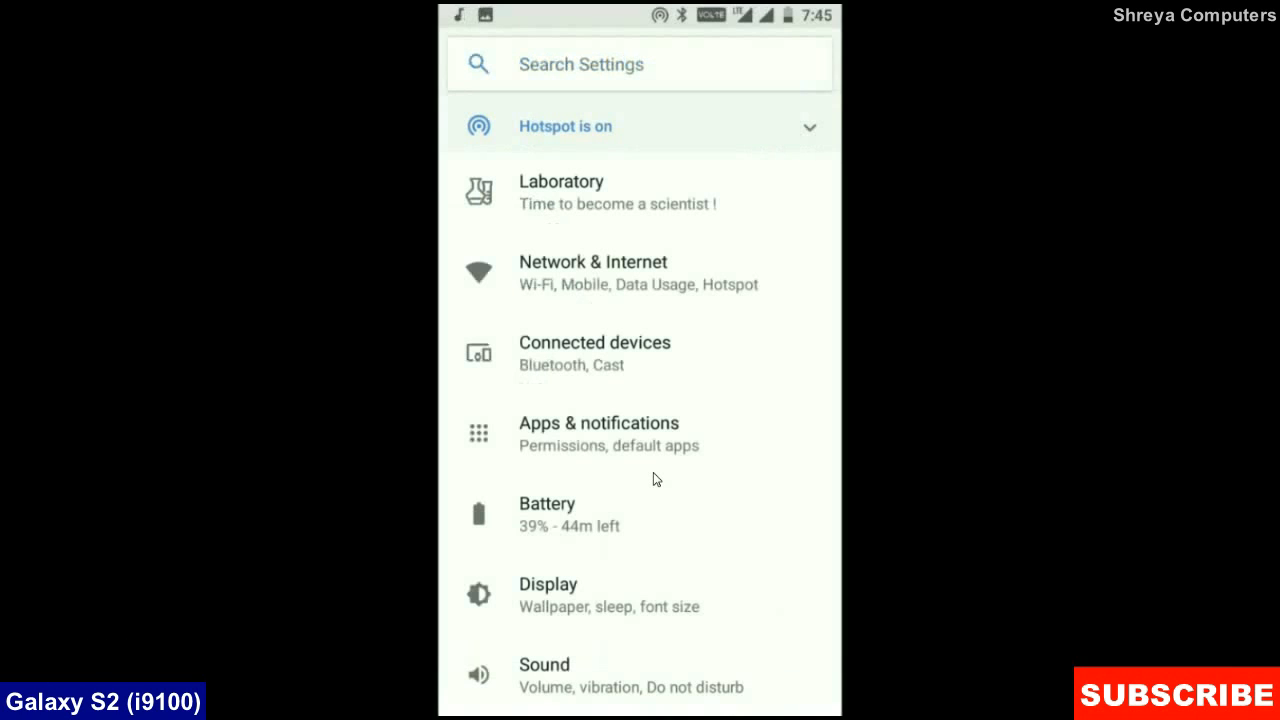
{"action": "left_click", "coordinate": [548, 596]}
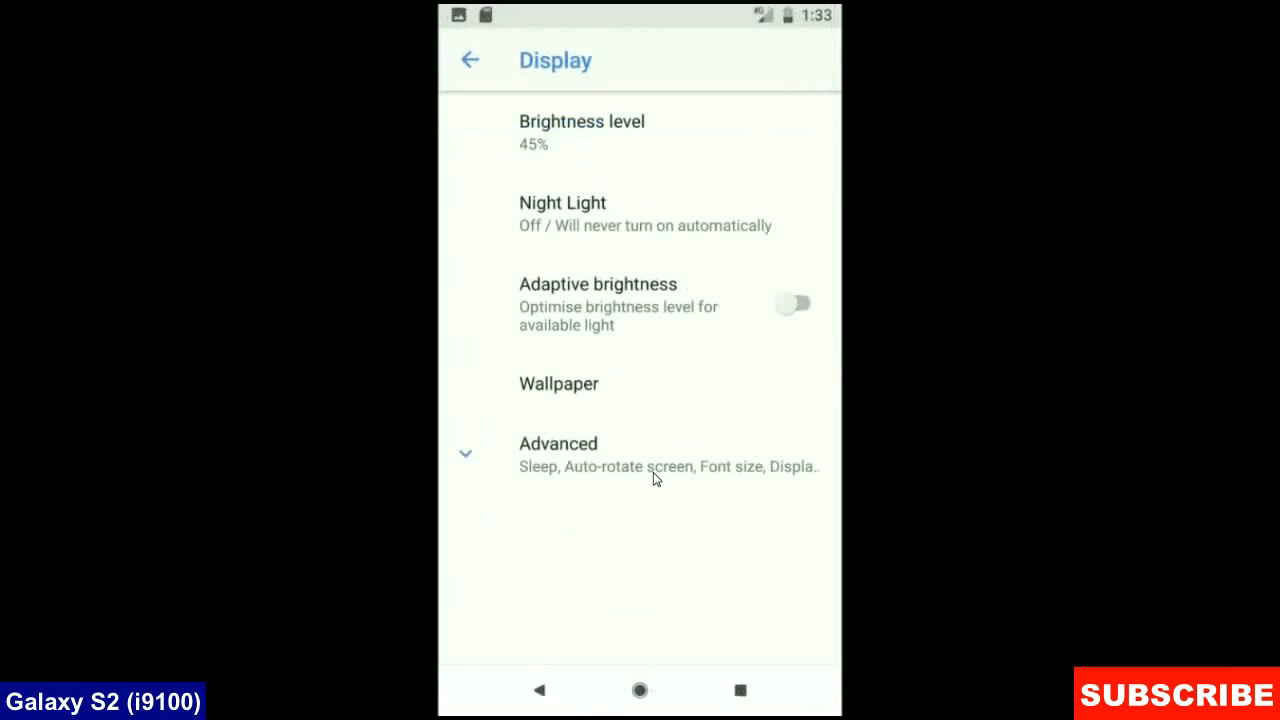
{"action": "left_click", "coordinate": [470, 60]}
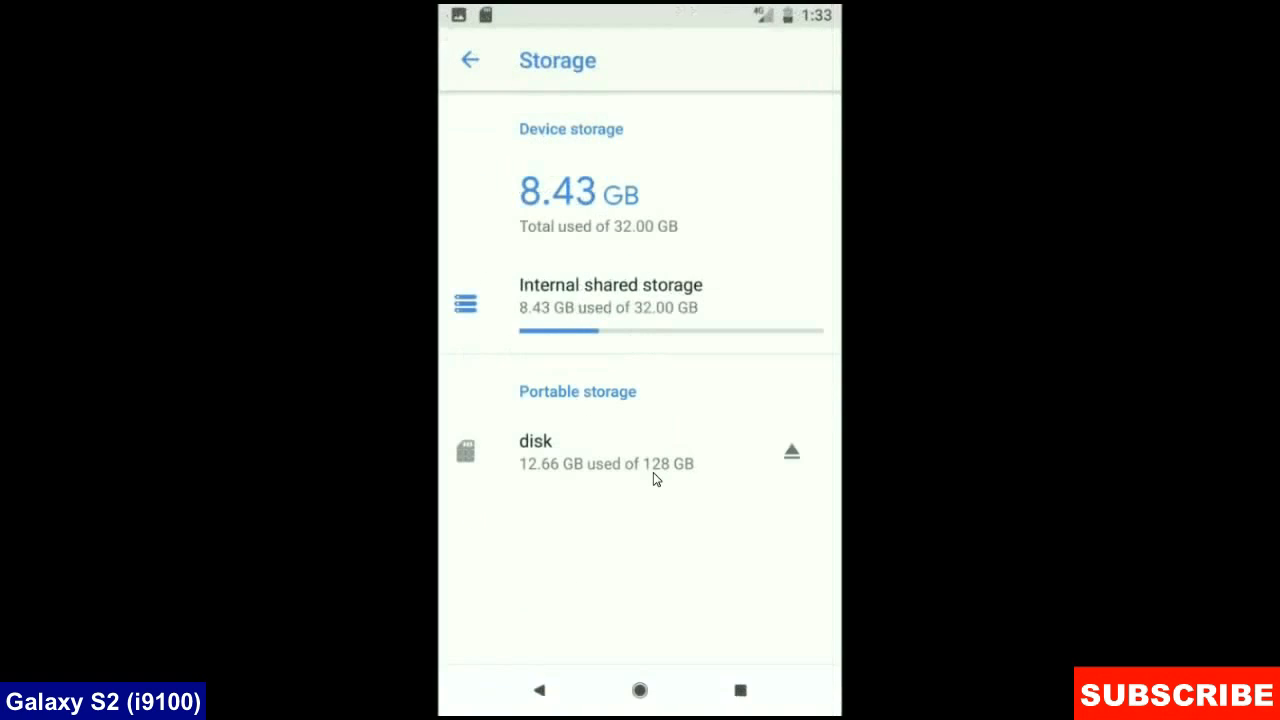
{"action": "left_click", "coordinate": [470, 60]}
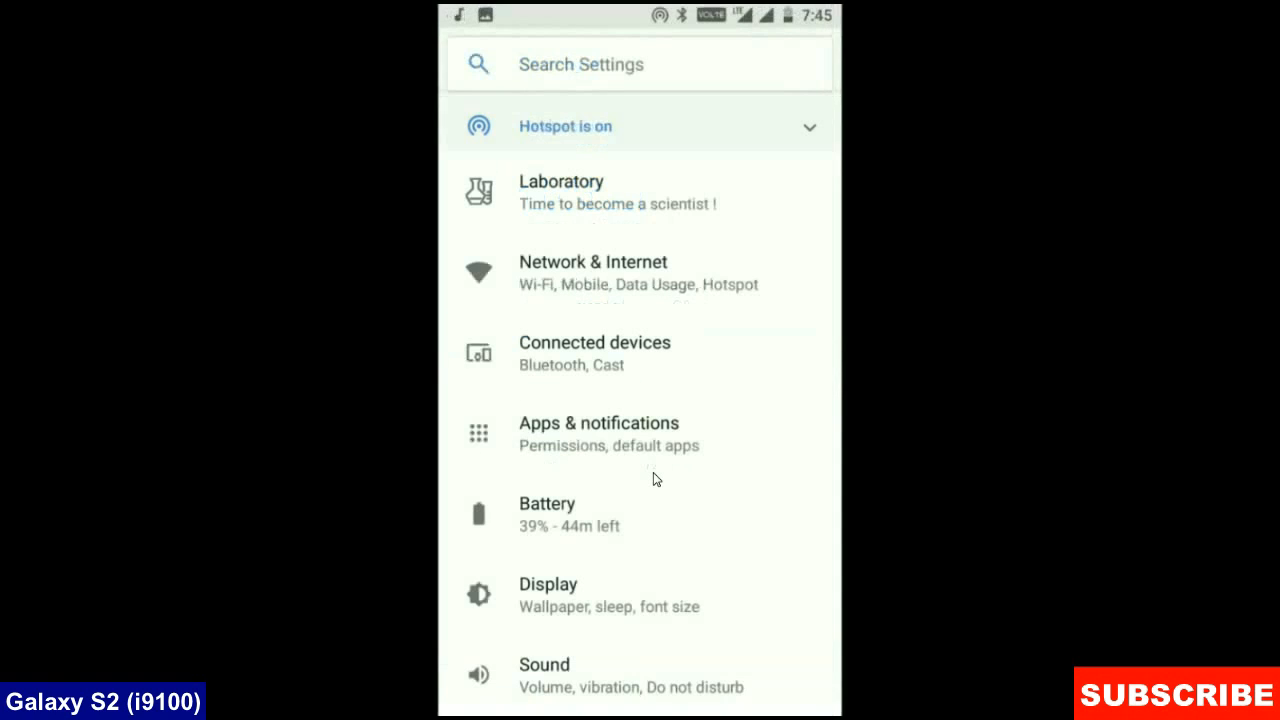